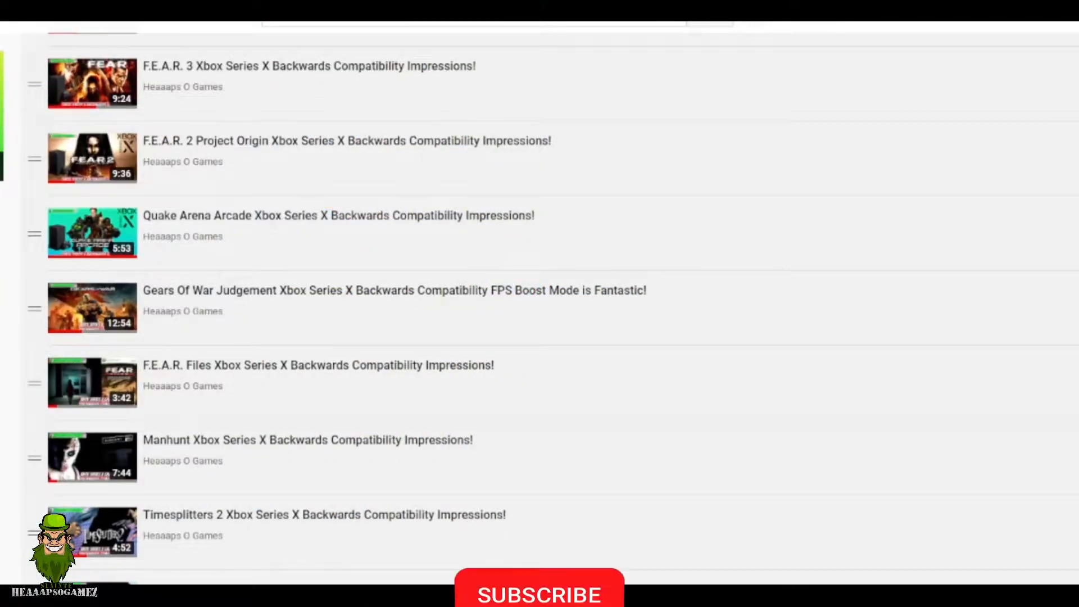
{"action": "left_click", "coordinate": [538, 595]}
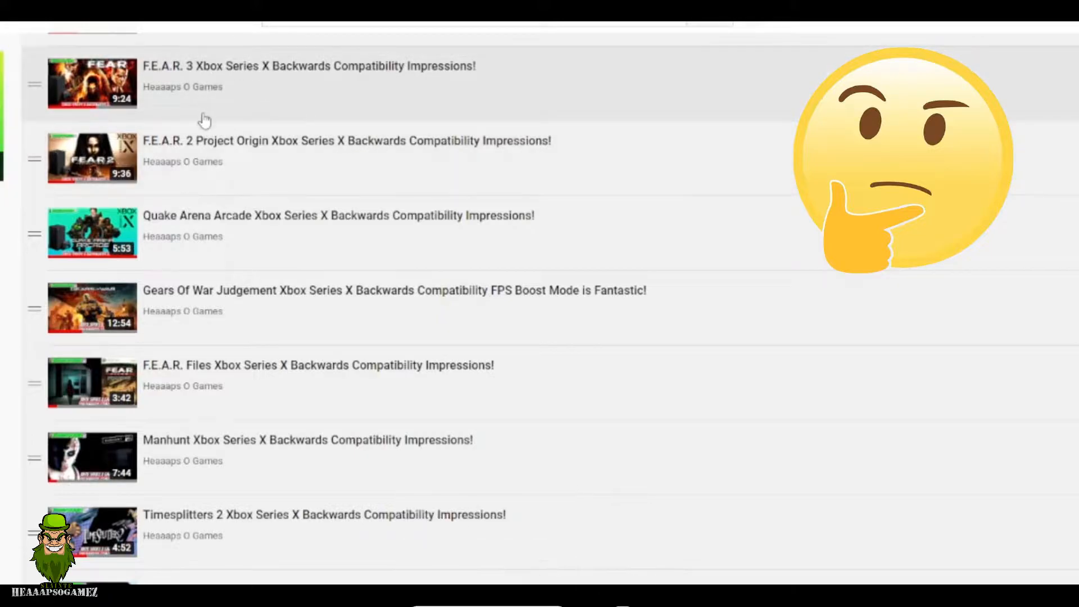
{"action": "mouse_move", "coordinate": [248, 221]}
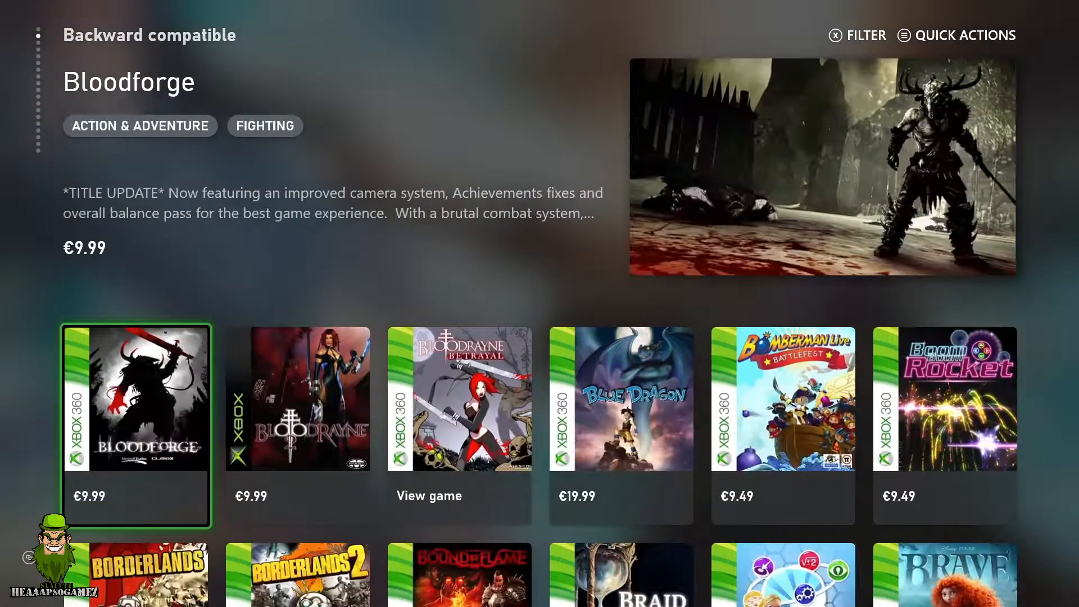
{"action": "scroll", "scroll_direction": "right", "scroll_amount": 3}
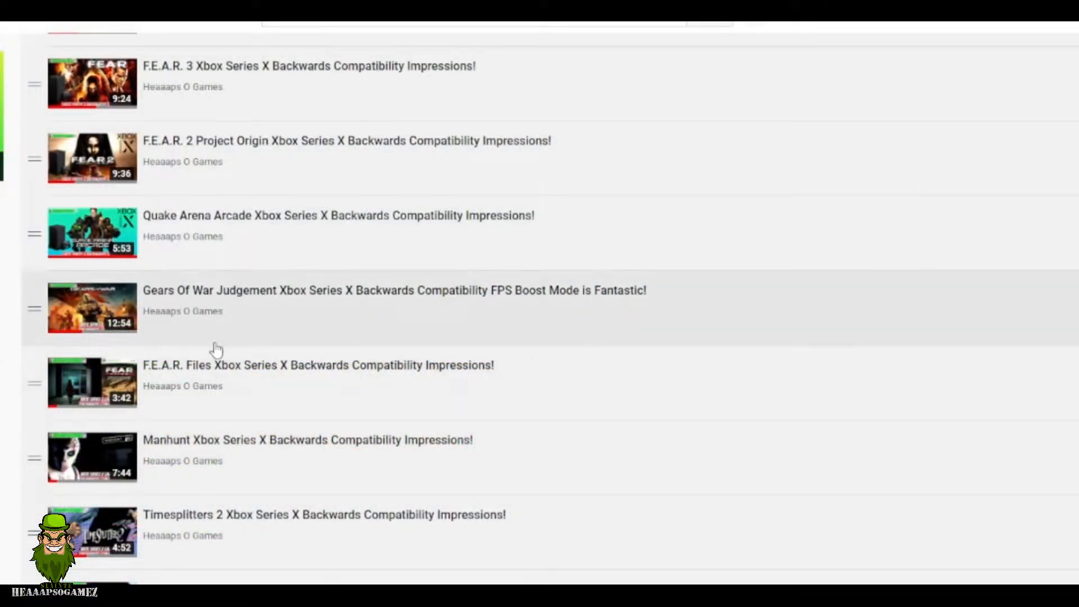
{"action": "mouse_move", "coordinate": [211, 242]}
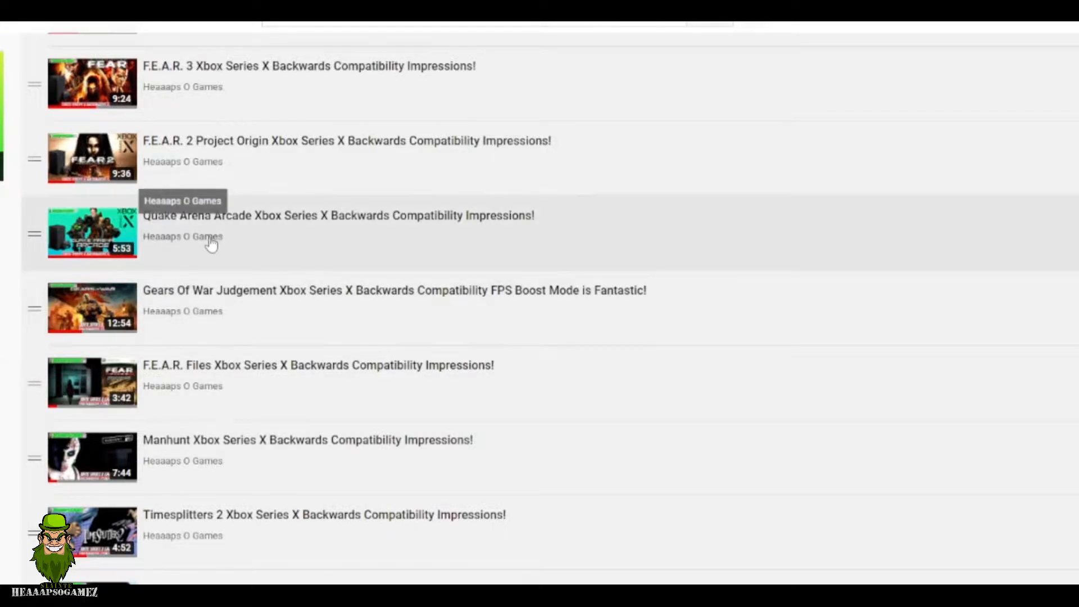
{"action": "mouse_move", "coordinate": [205, 164]}
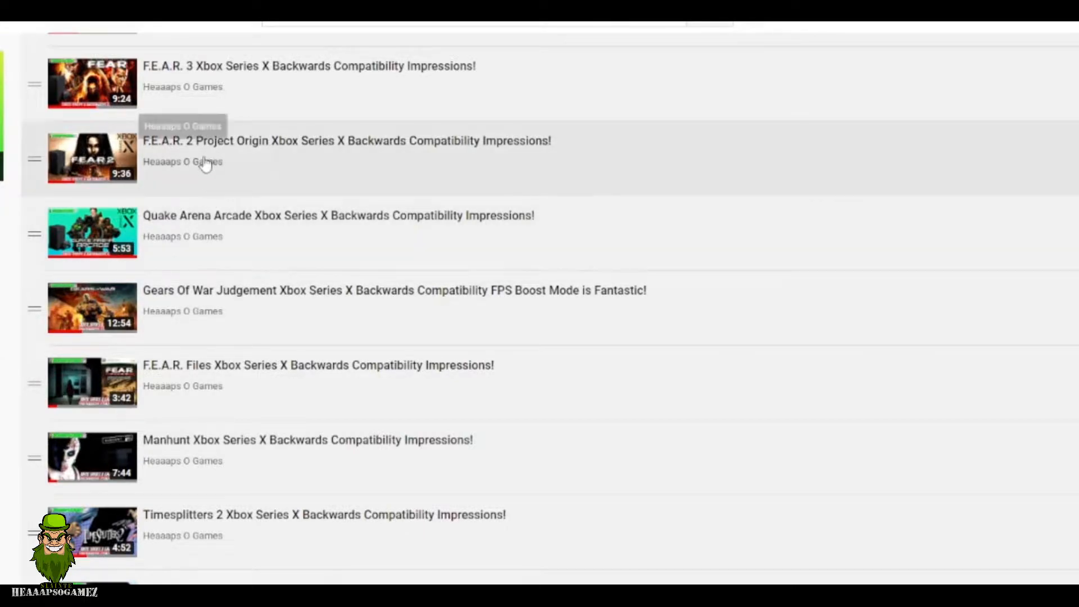
{"action": "mouse_move", "coordinate": [209, 94]}
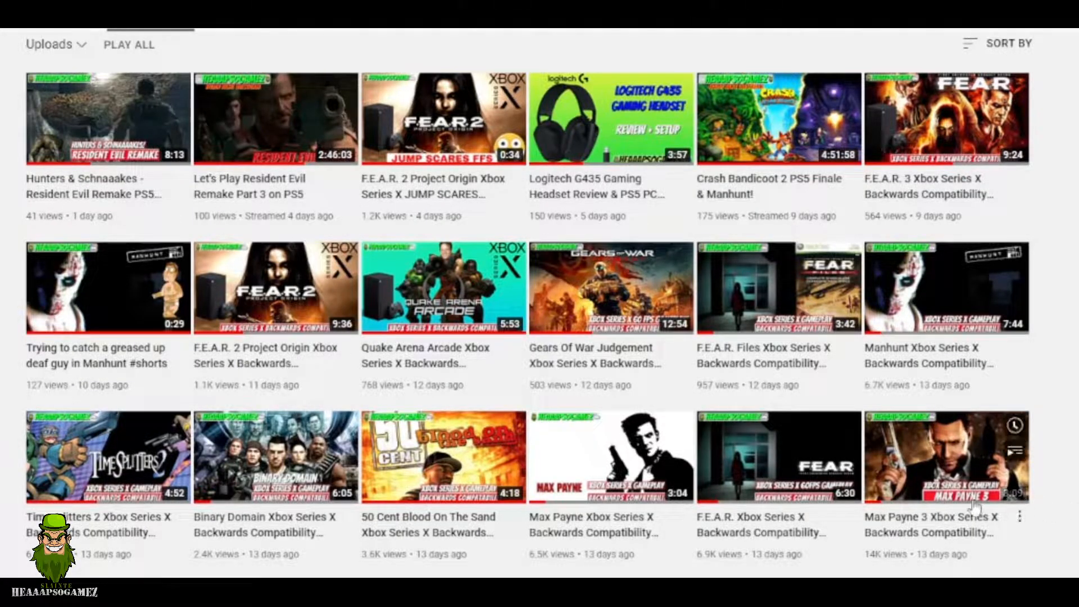
{"action": "mouse_move", "coordinate": [574, 465]}
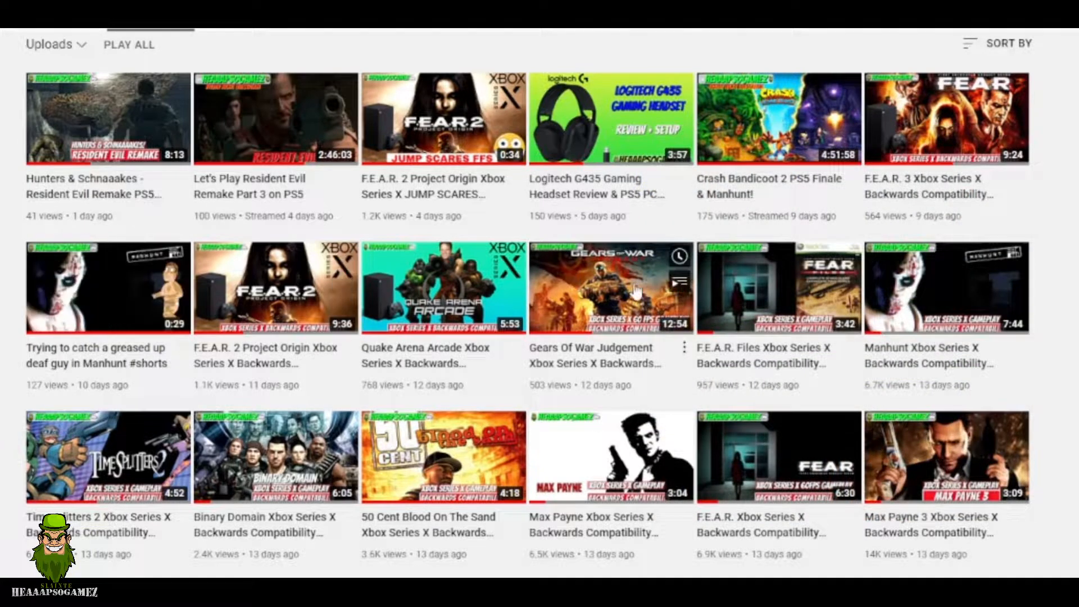
{"action": "mouse_move", "coordinate": [967, 134]}
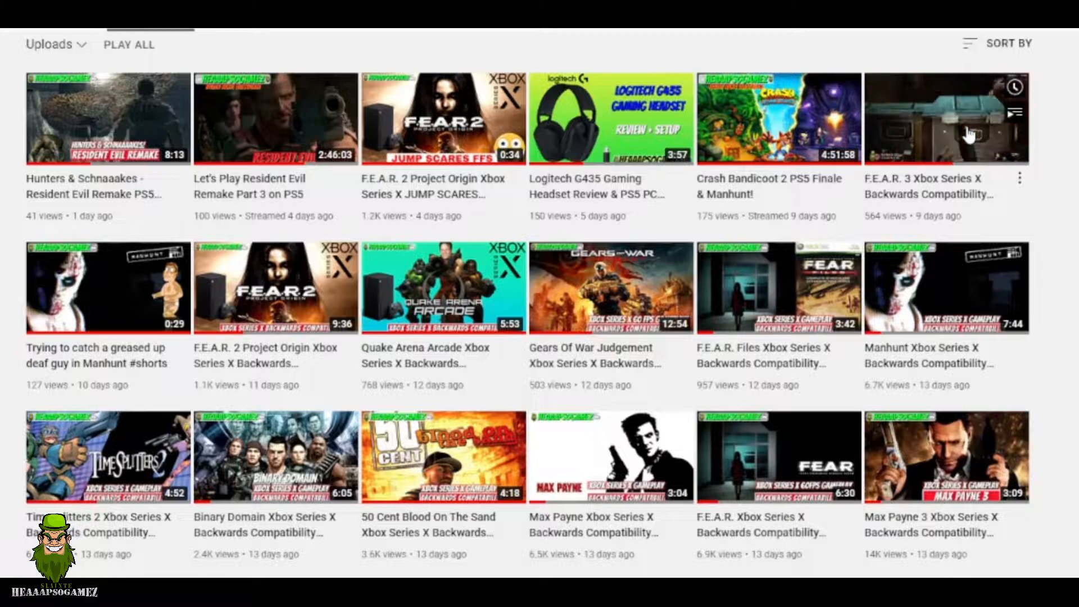